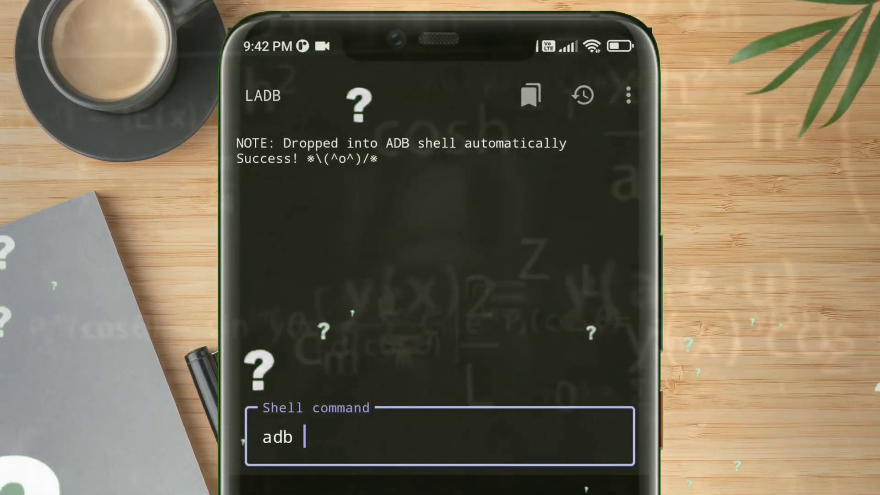
# Step: Enter 'adb devi' in LADB's Shell command field after the Success message
pyautogui.write('devi')
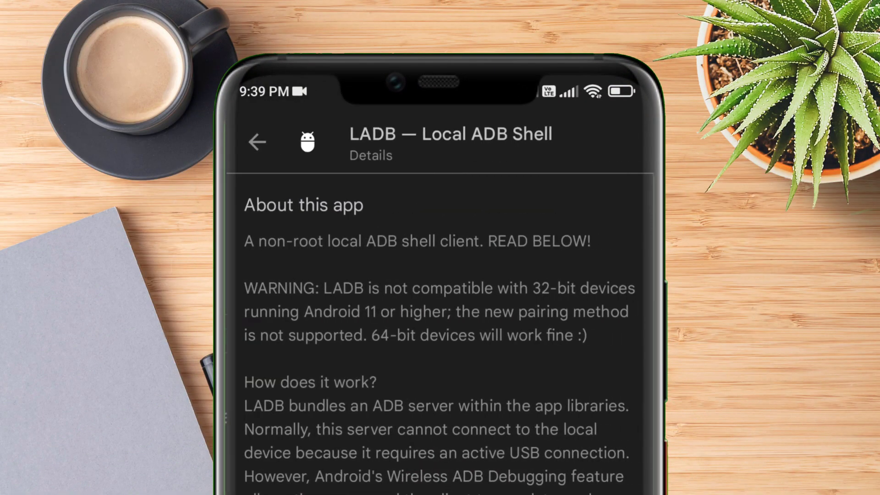
pyautogui.scroll(-3)
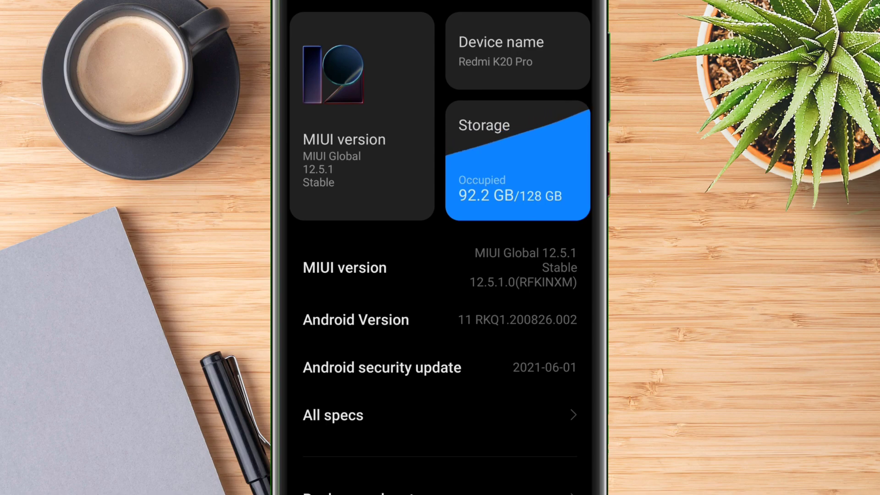
# Step: Tap MIUI version repeatedly to enable Developer options, then return to Settings
pyautogui.click(527, 268)
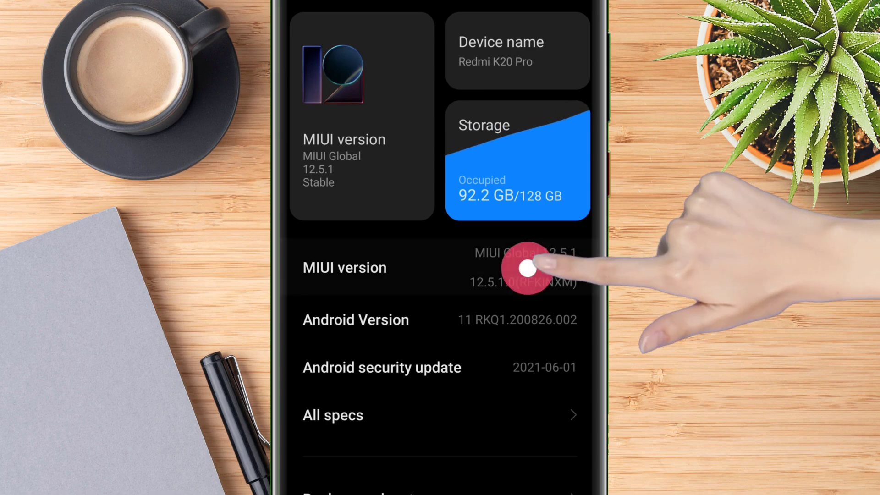
pyautogui.click(517, 266)
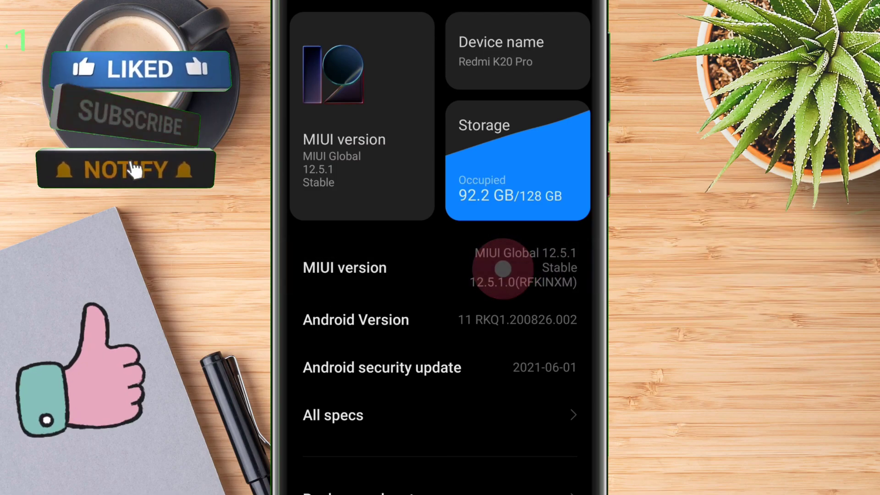
pyautogui.click(345, 267)
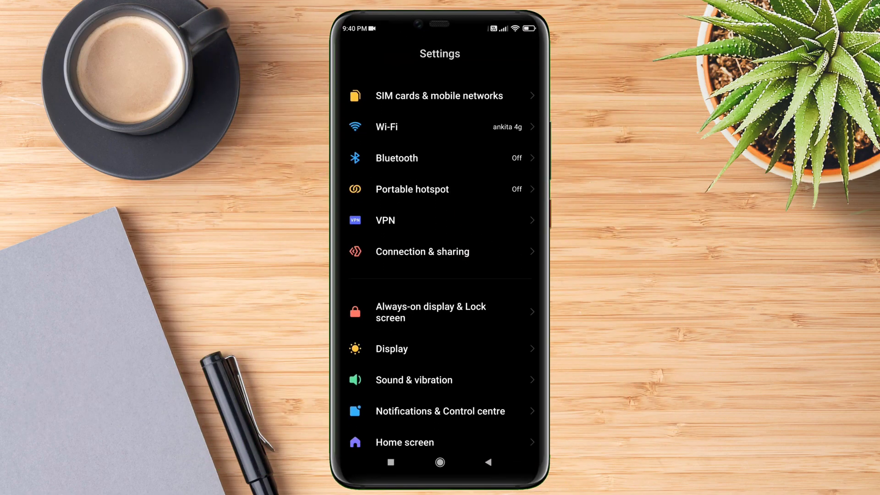
# Step: Reach Developer options through Additional settings in MIUI Settings
pyautogui.scroll(-3)
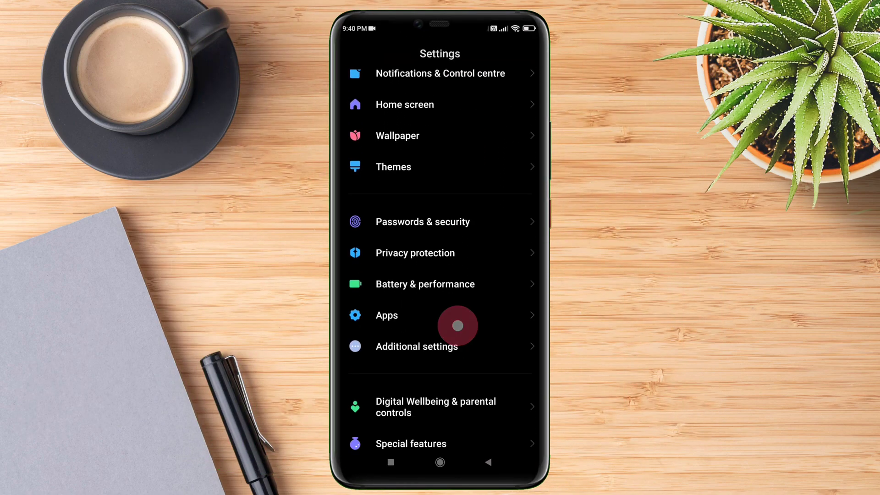
pyautogui.click(416, 347)
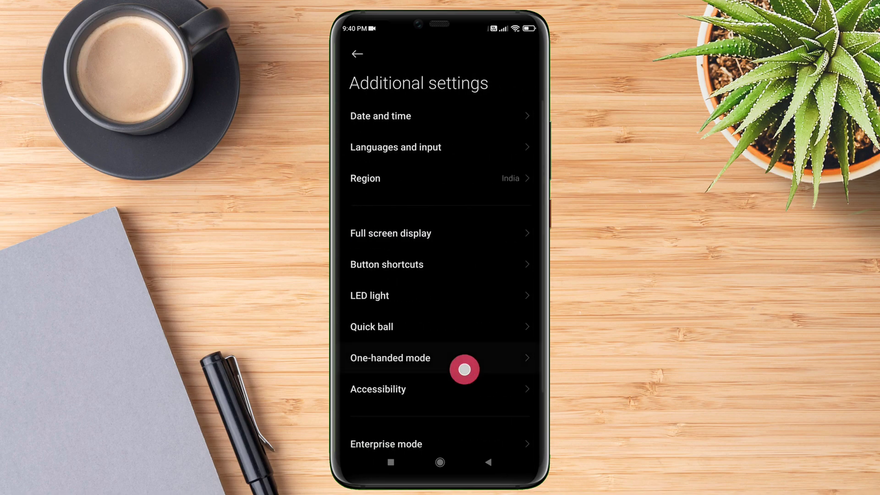
pyautogui.scroll(-3)
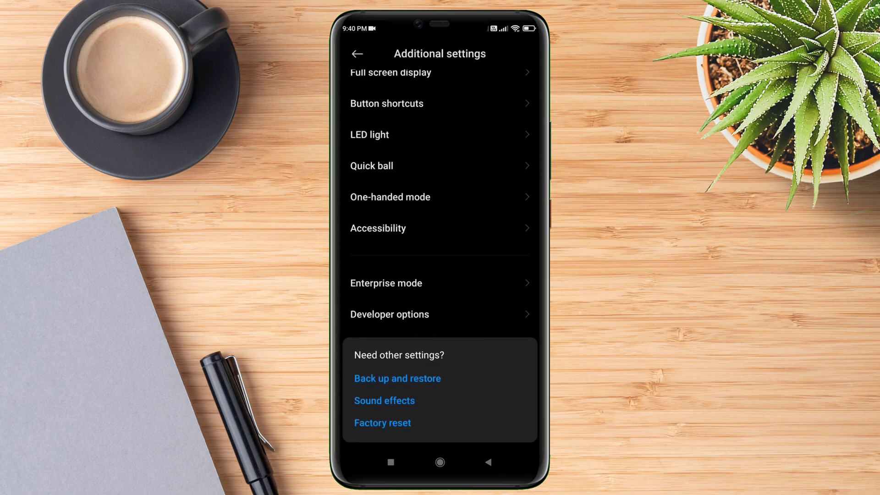
pyautogui.click(390, 314)
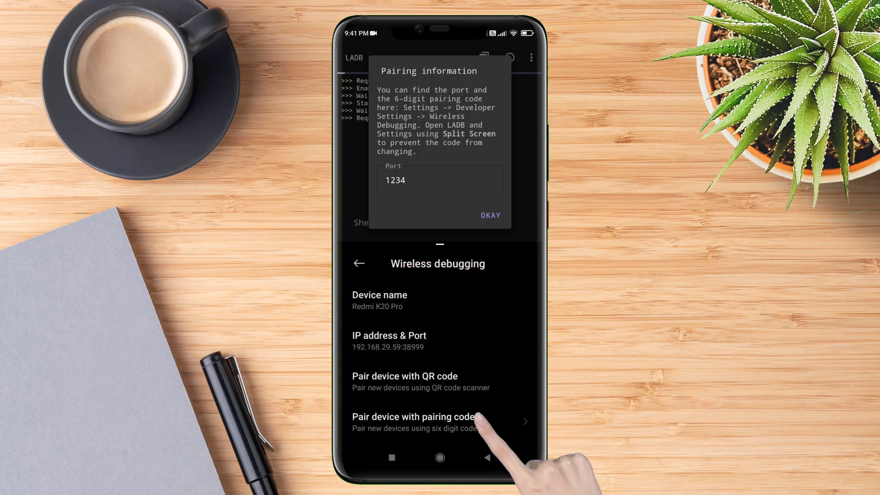
pyautogui.click(414, 417)
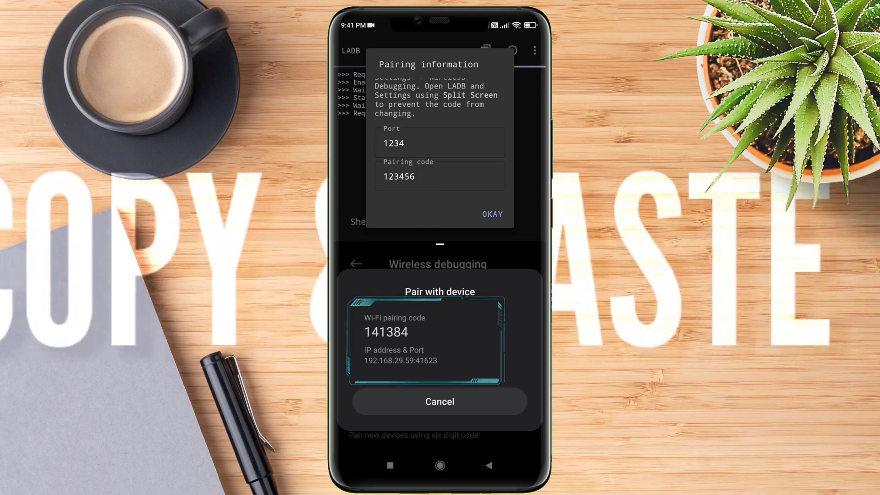
pyautogui.click(440, 176)
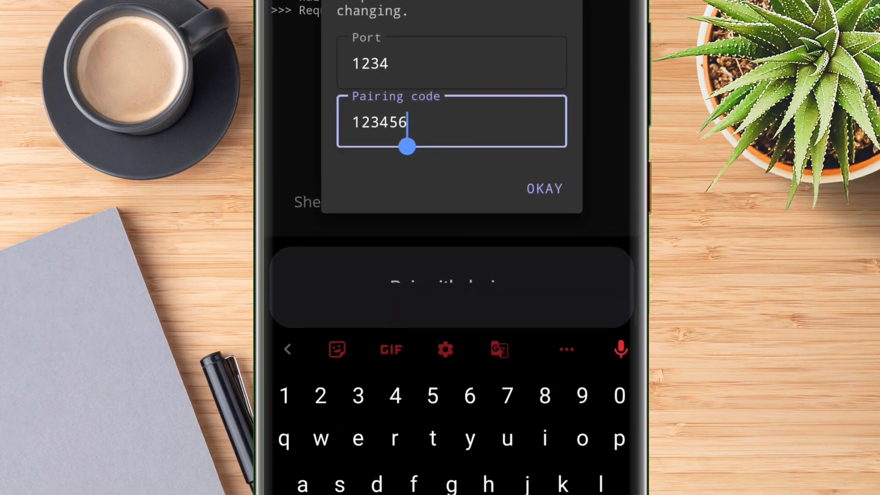
pyautogui.click(286, 397)
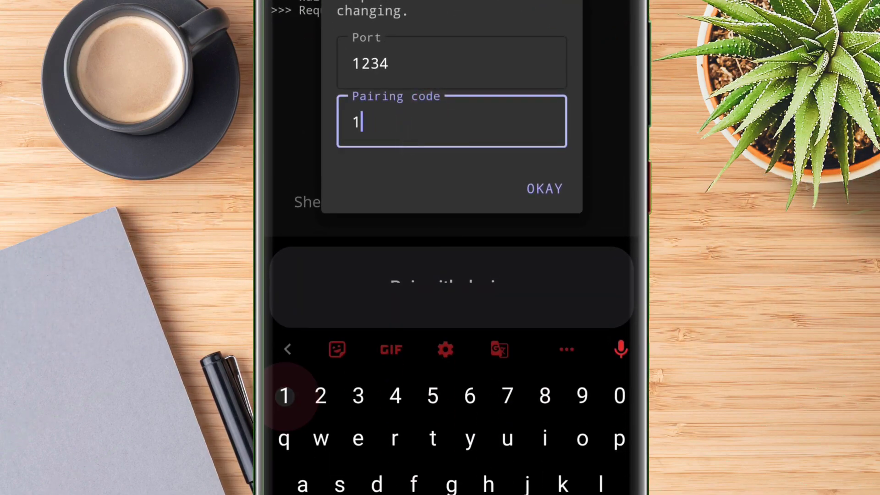
pyautogui.write('41384')
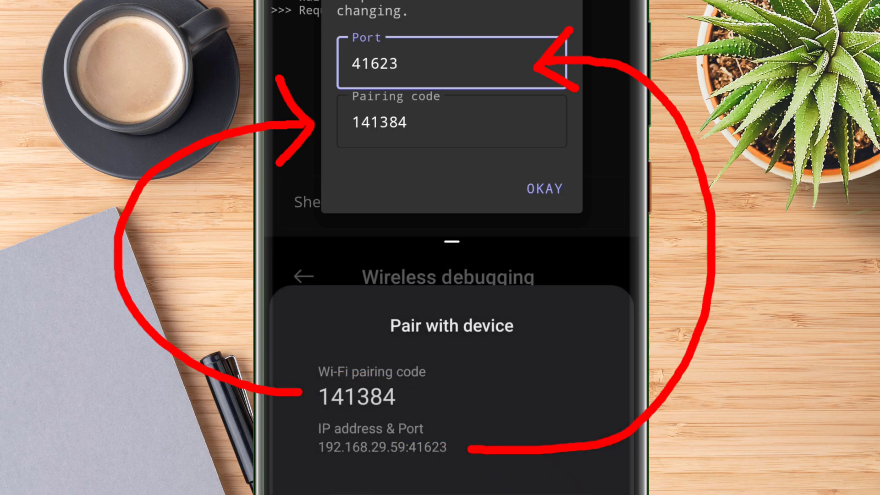
pyautogui.click(545, 189)
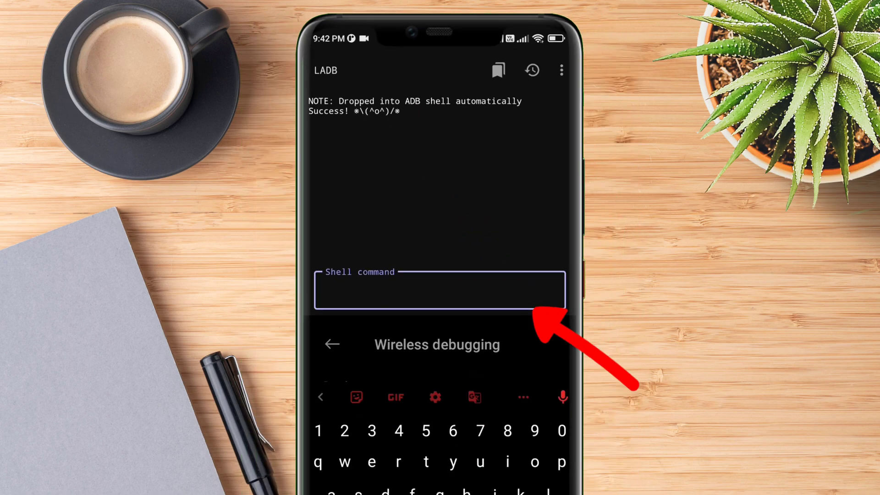
# Step: Enter 'adb devic' in LADB's Shell command field
pyautogui.write('adb')
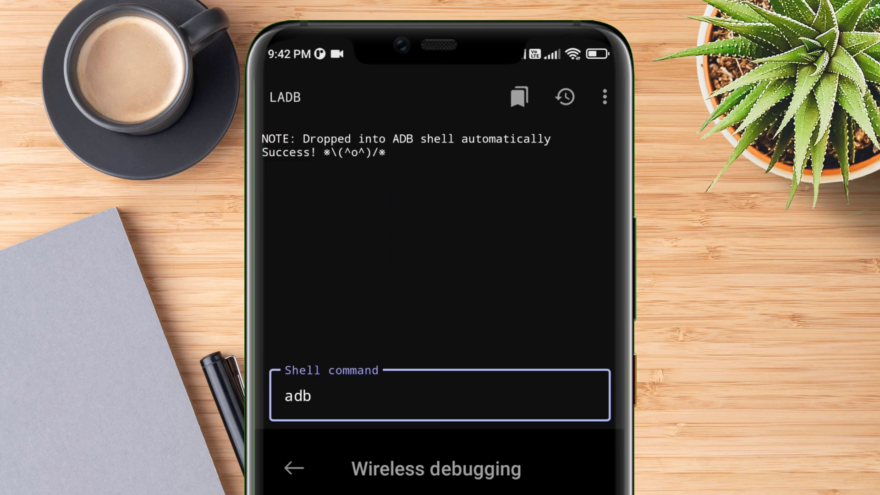
pyautogui.write('devic')
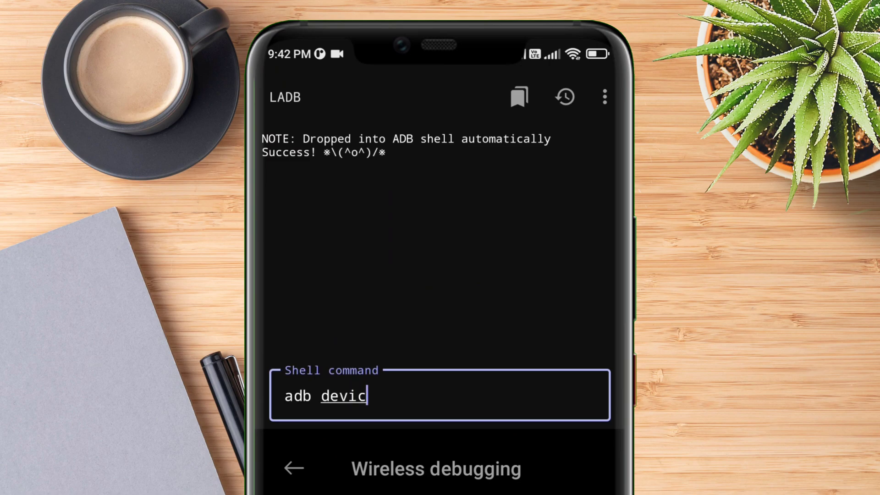